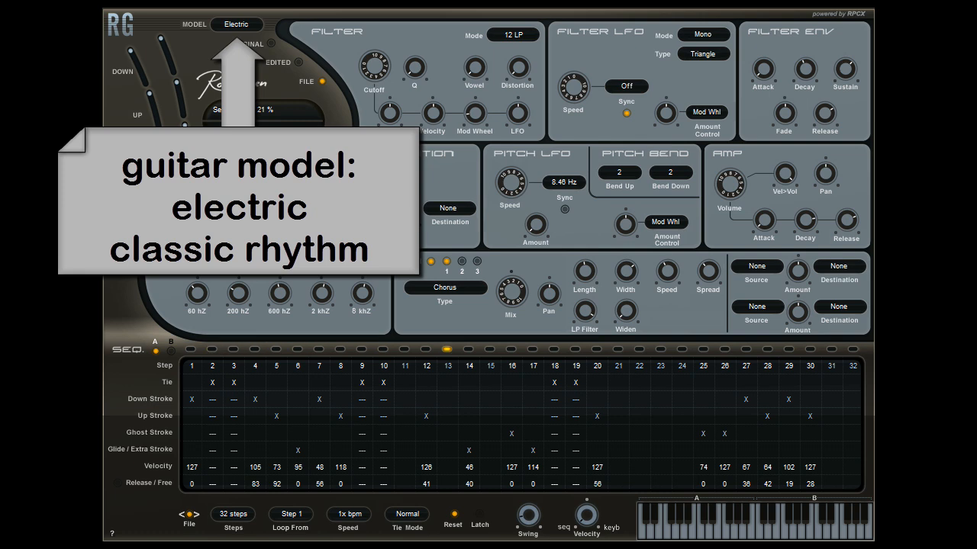
# Cycle the guitar model through Steel 16th to Distorted, showing 004 Dist MetalFlake JoMal
pyautogui.click(237, 24)
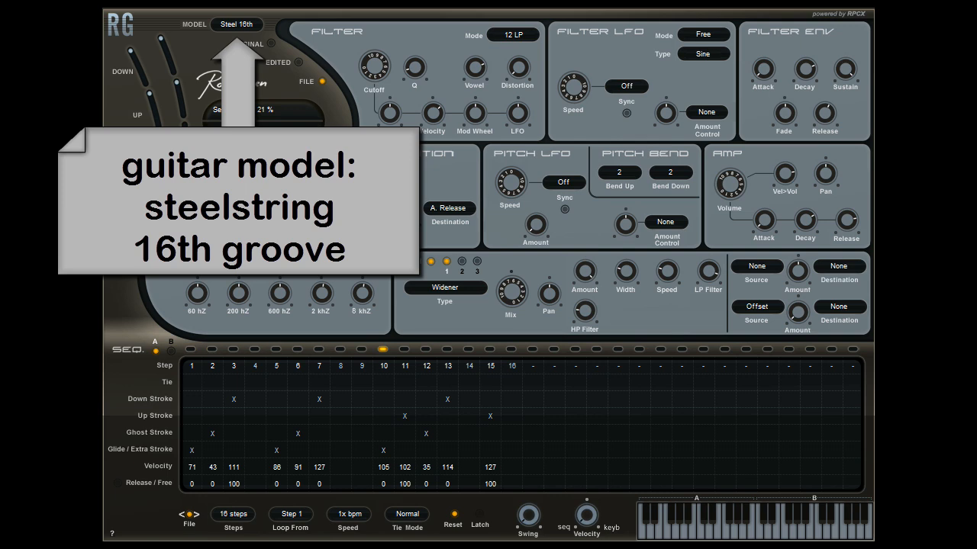
pyautogui.click(236, 23)
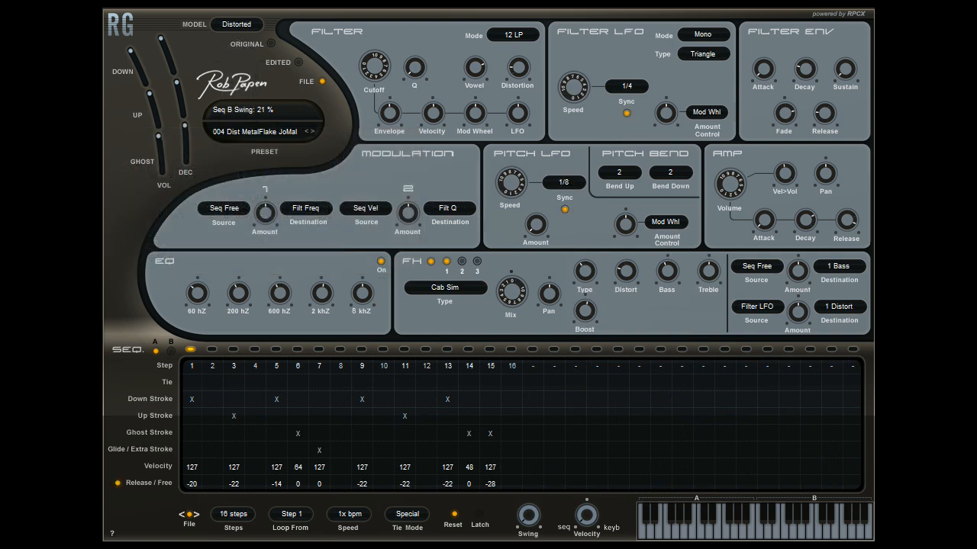
pyautogui.moveTo(236, 24)
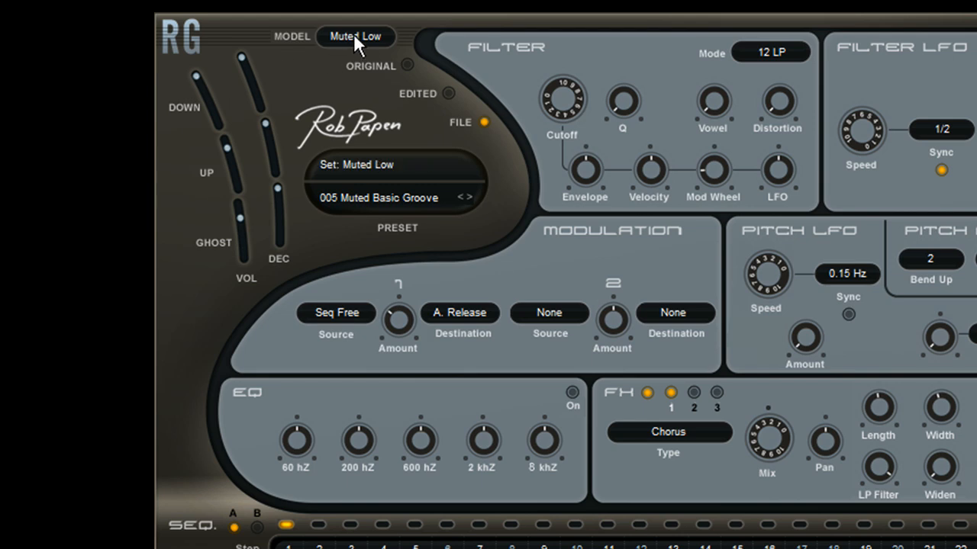
# Choose Muted Low from the model dropdown, loading 005 Muted Basic Groove
pyautogui.click(355, 36)
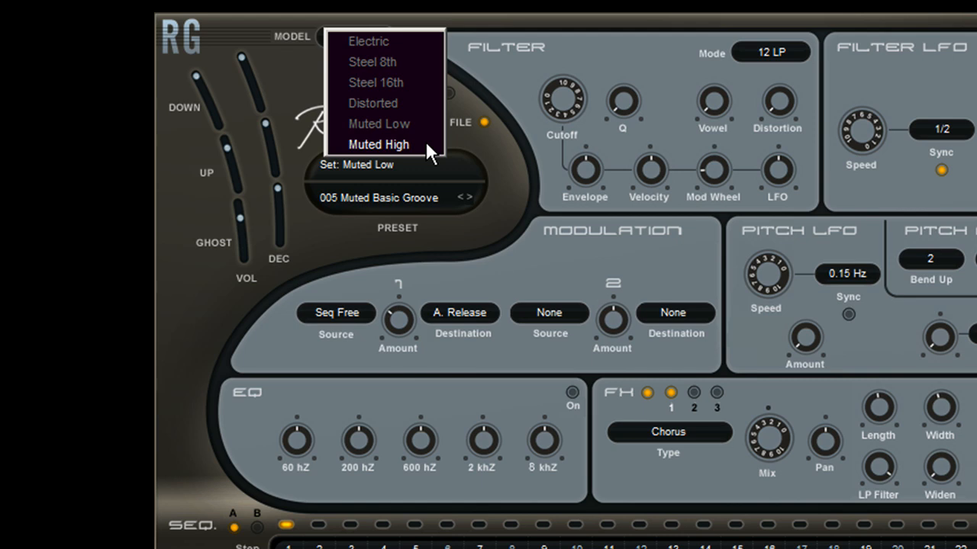
pyautogui.moveTo(379, 123)
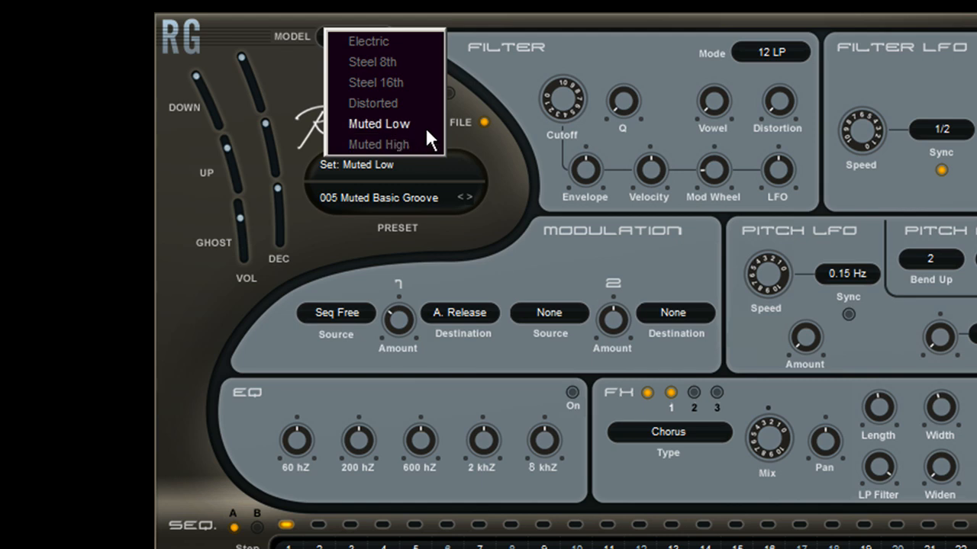
pyautogui.moveTo(416, 63)
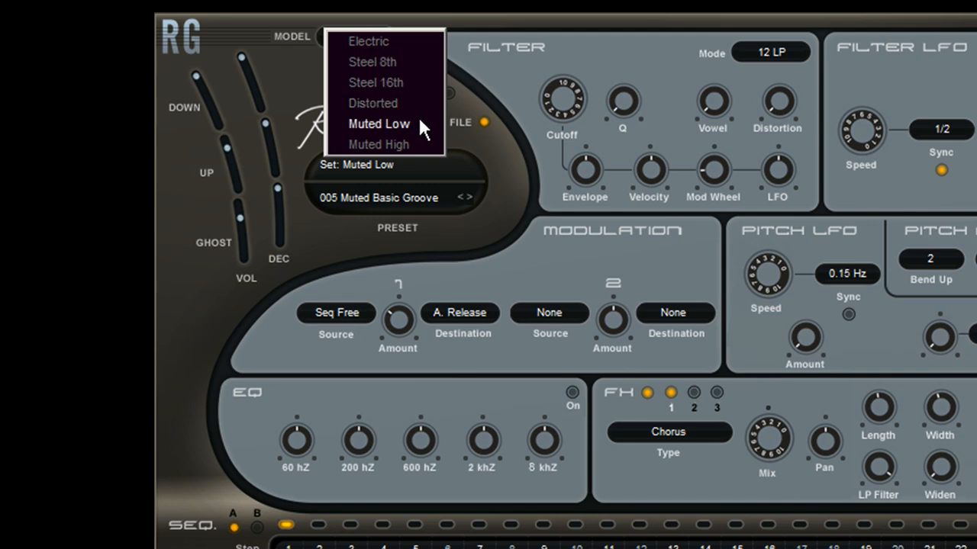
pyautogui.click(378, 124)
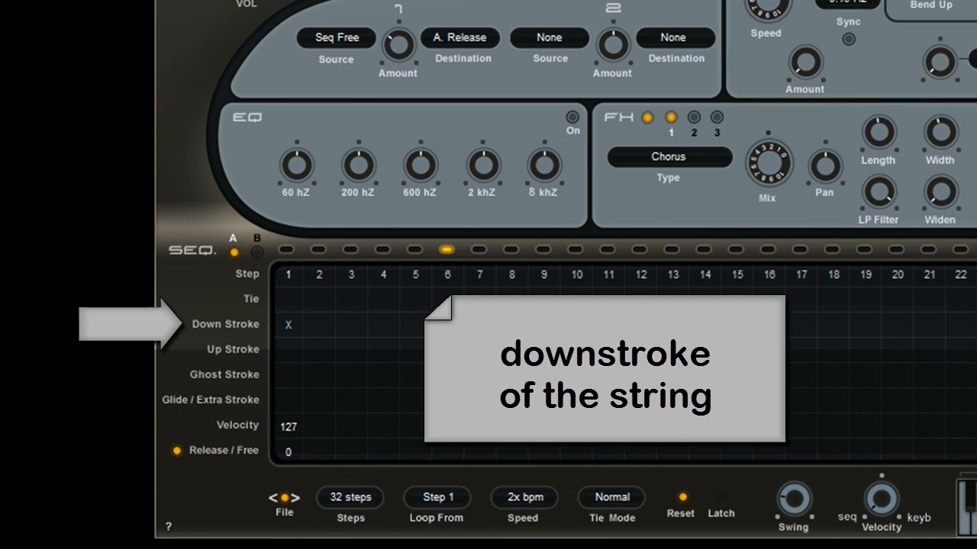
# Play the 005 Muted Basic Groove pattern to inspect its 32 steps
pyautogui.click(287, 349)
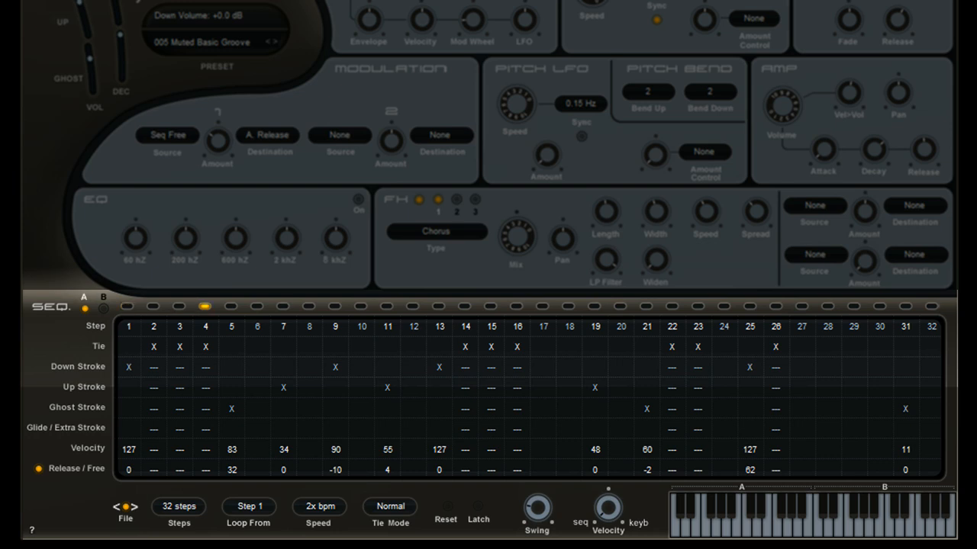
pyautogui.moveTo(269, 380)
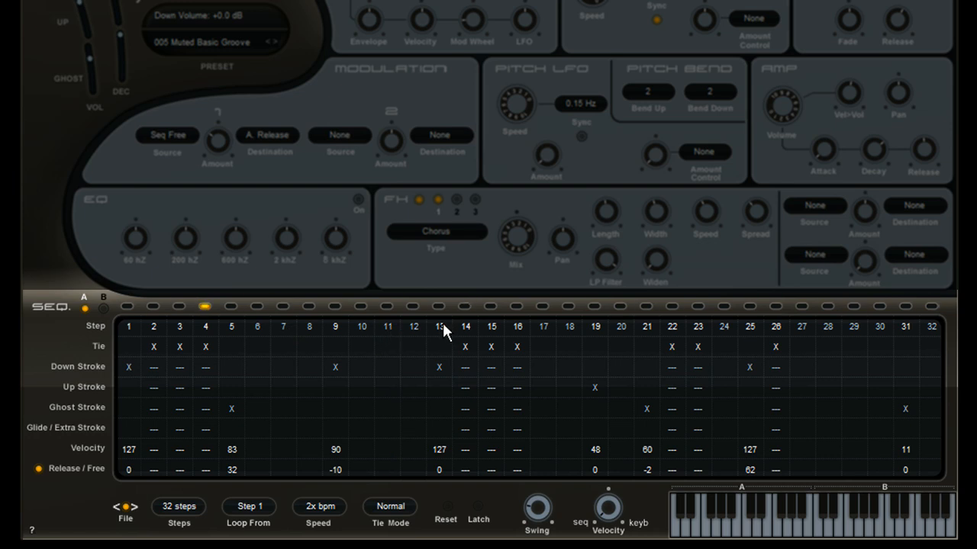
pyautogui.moveTo(445, 396)
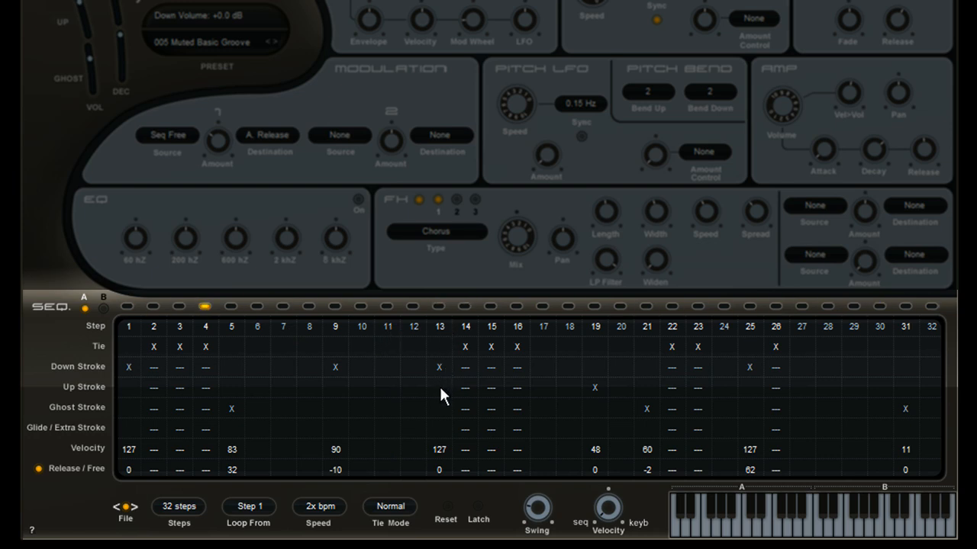
pyautogui.moveTo(412, 345)
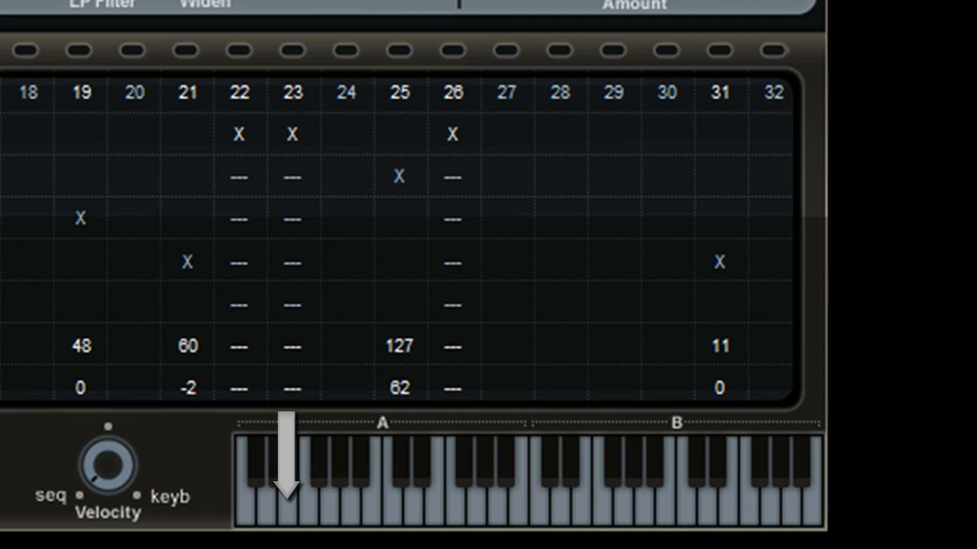
# Play low muted notes, trigger sequence A, switch to B's variation, then return to A
pyautogui.click(452, 51)
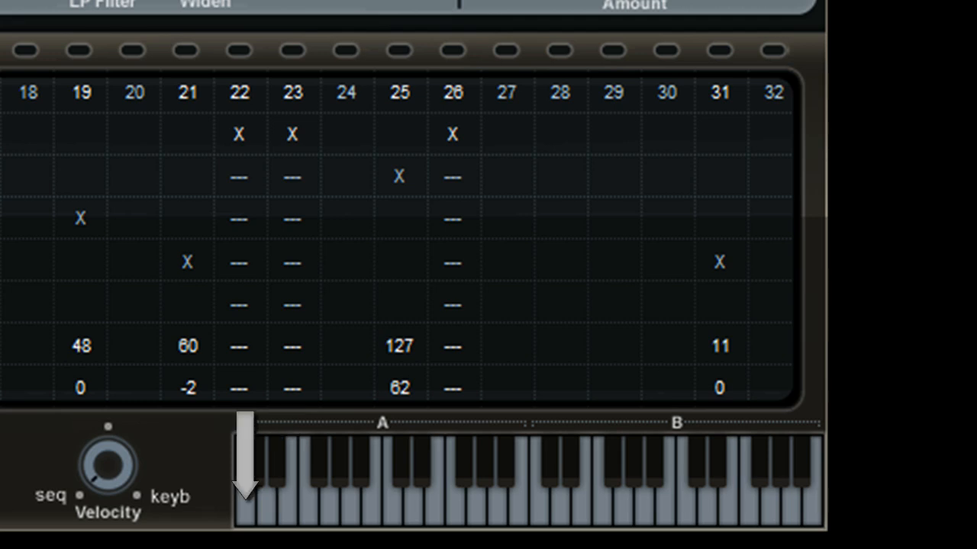
pyautogui.moveTo(275, 427)
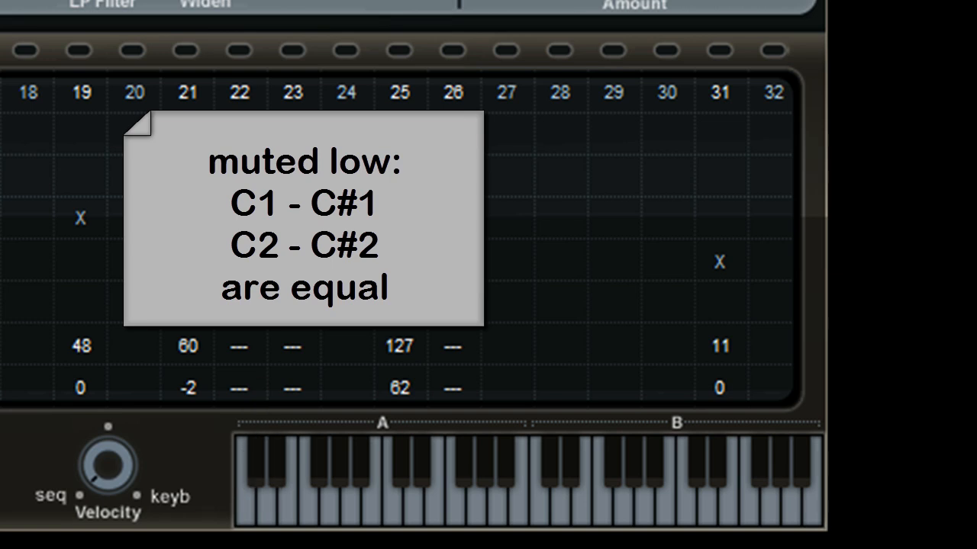
pyautogui.click(452, 50)
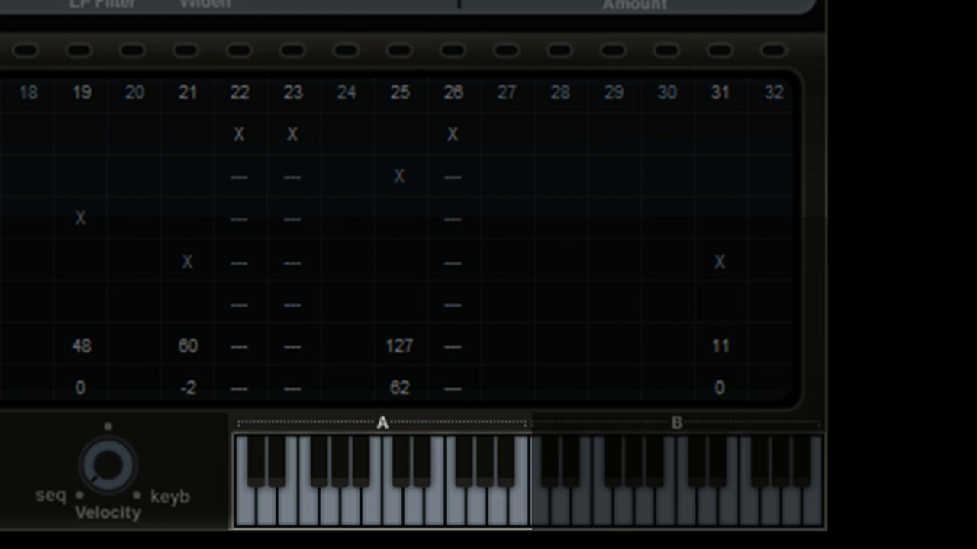
pyautogui.click(25, 51)
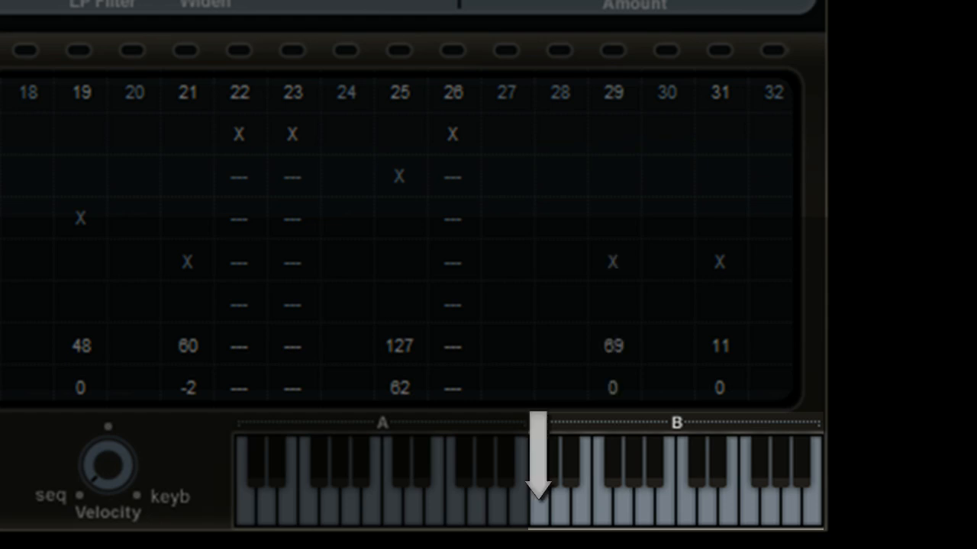
pyautogui.moveTo(538, 458); pyautogui.dragTo(813, 458)
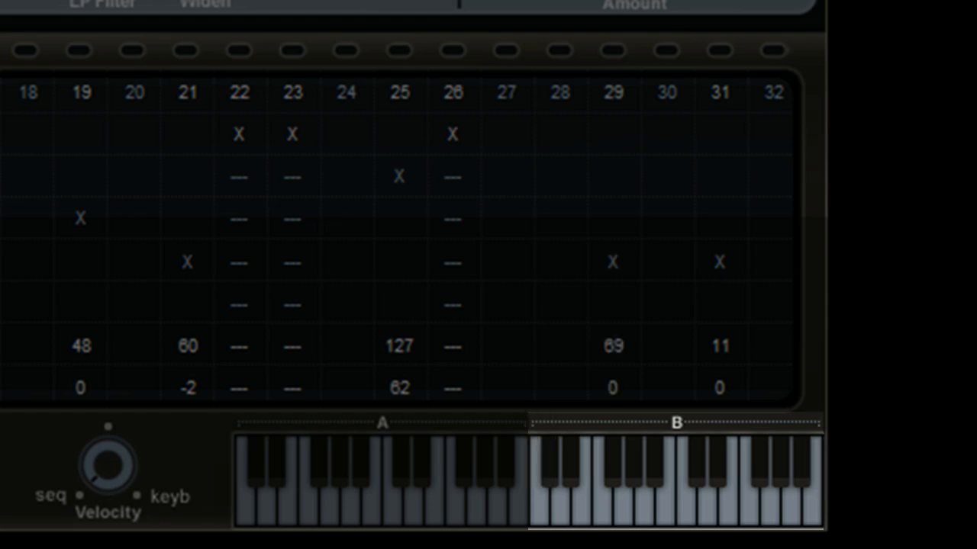
pyautogui.click(382, 423)
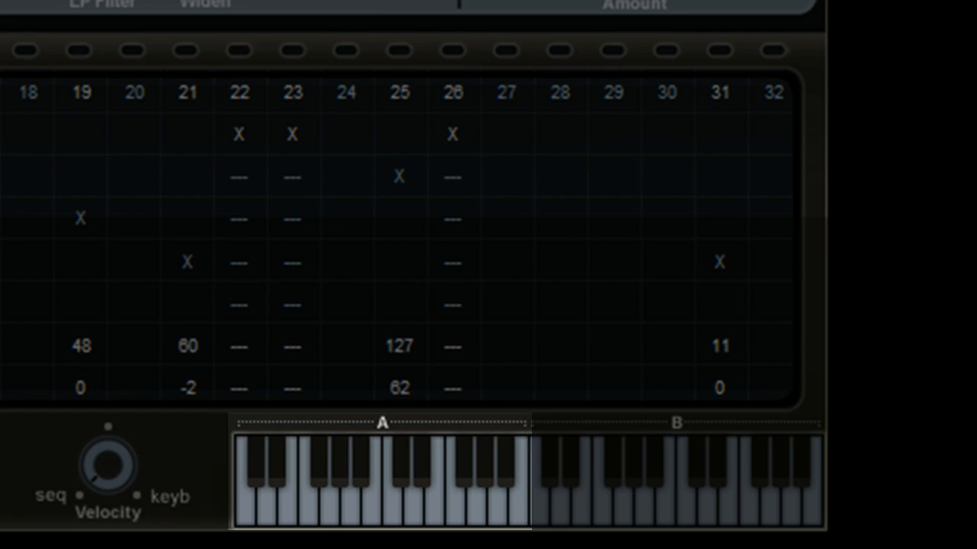
pyautogui.click(675, 423)
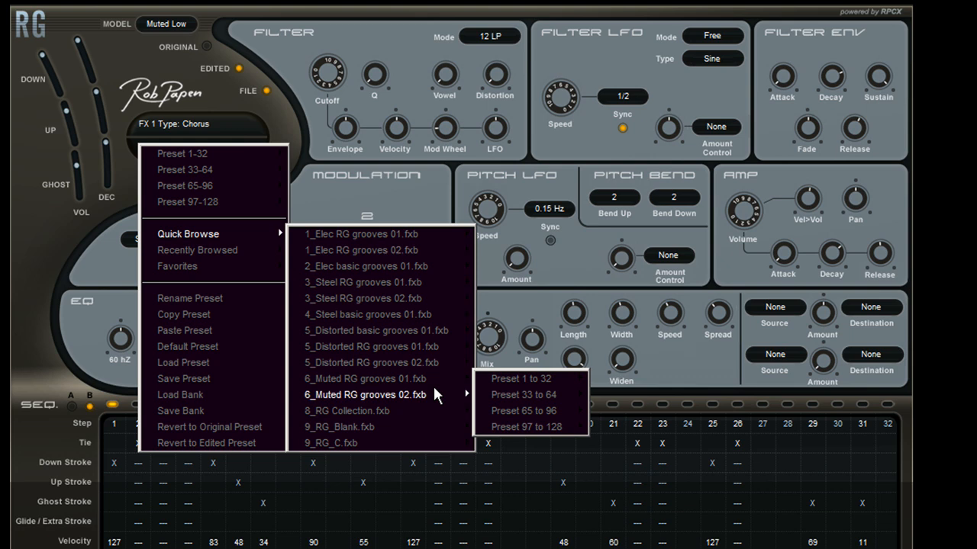
# Pick a Preset 1 to 32 range from the 6_Muted RG grooves 02 bank
pyautogui.click(521, 394)
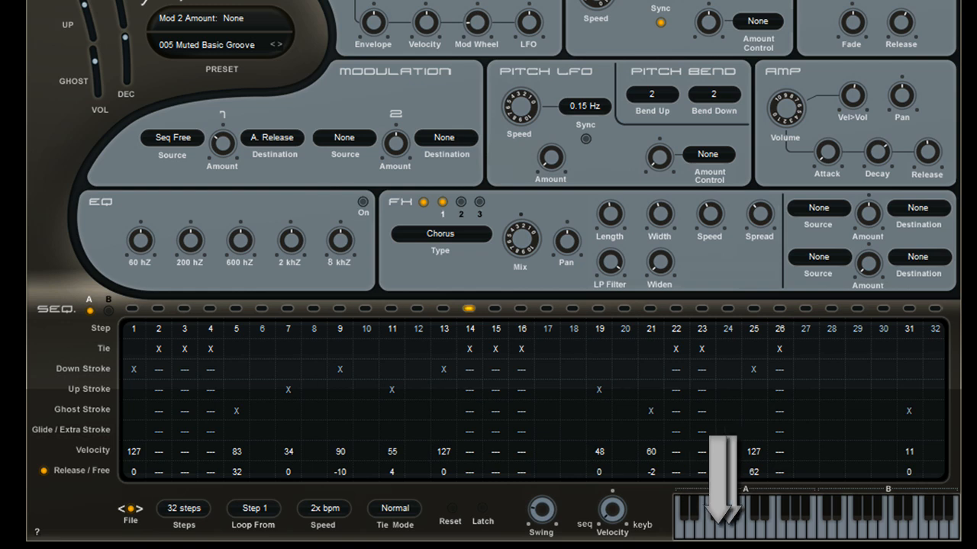
pyautogui.moveTo(721, 507)
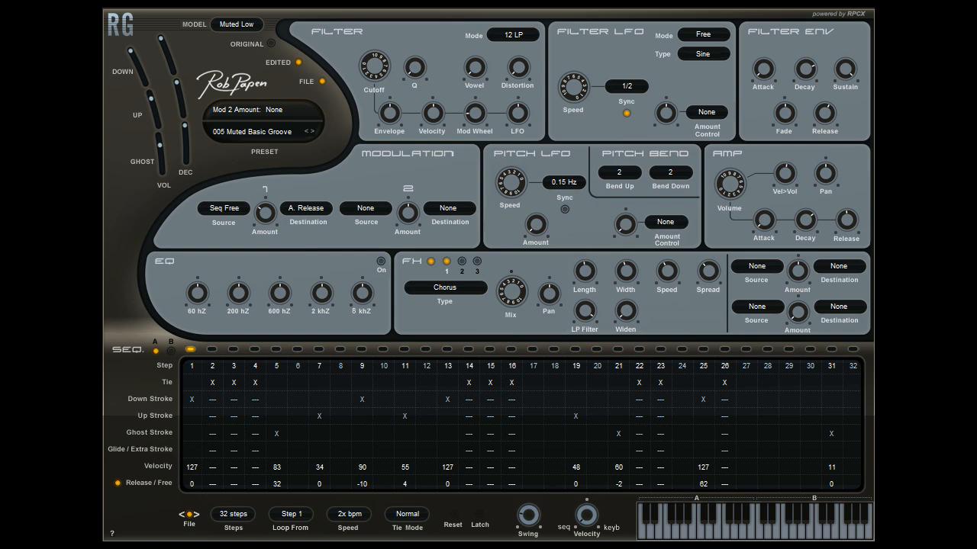
# Advance to preset 010 Muted-L Funkline A JM with pitch-modulating 16-step pattern
pyautogui.click(313, 131)
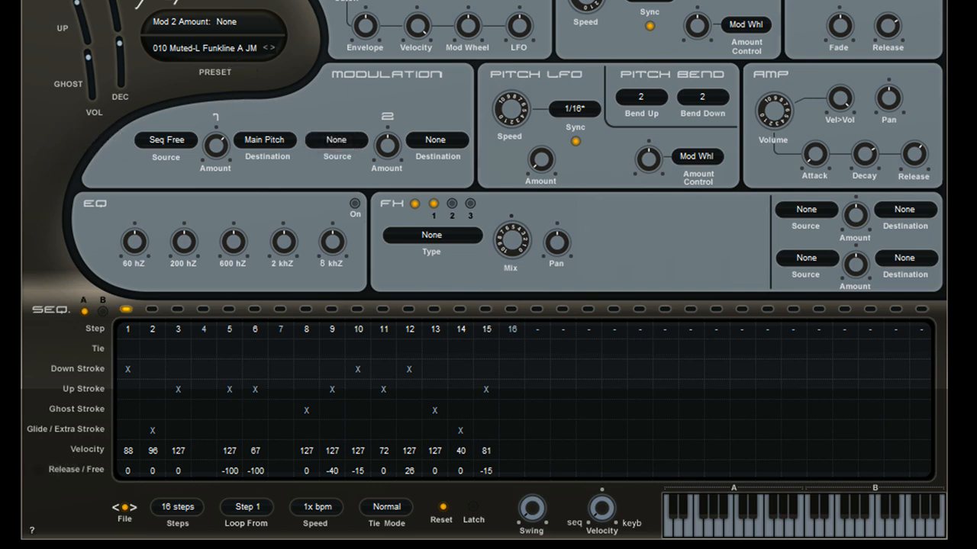
# Step to preset 011 Muted-L Funkline B JM and trigger its groove from a key
pyautogui.click(272, 47)
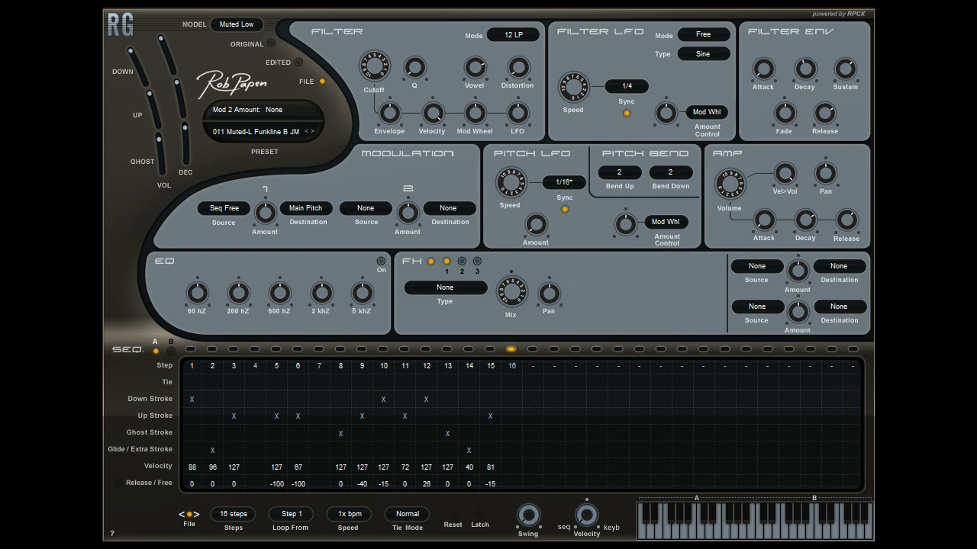
pyautogui.click(467, 349)
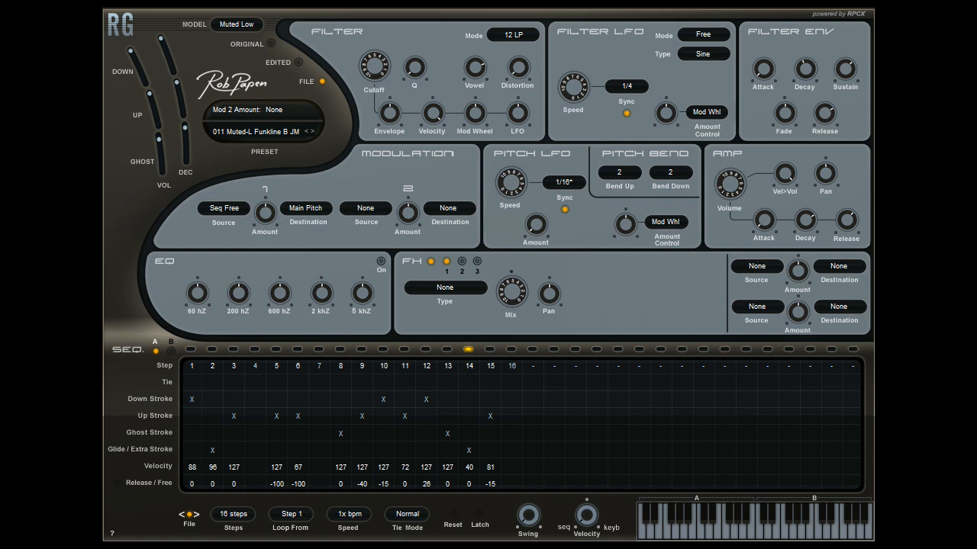